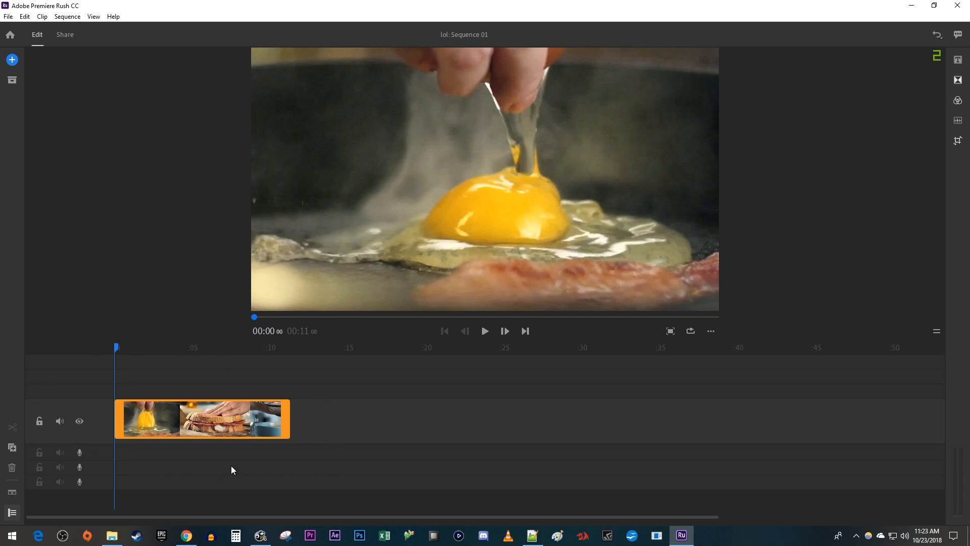
pyautogui.moveTo(910, 87)
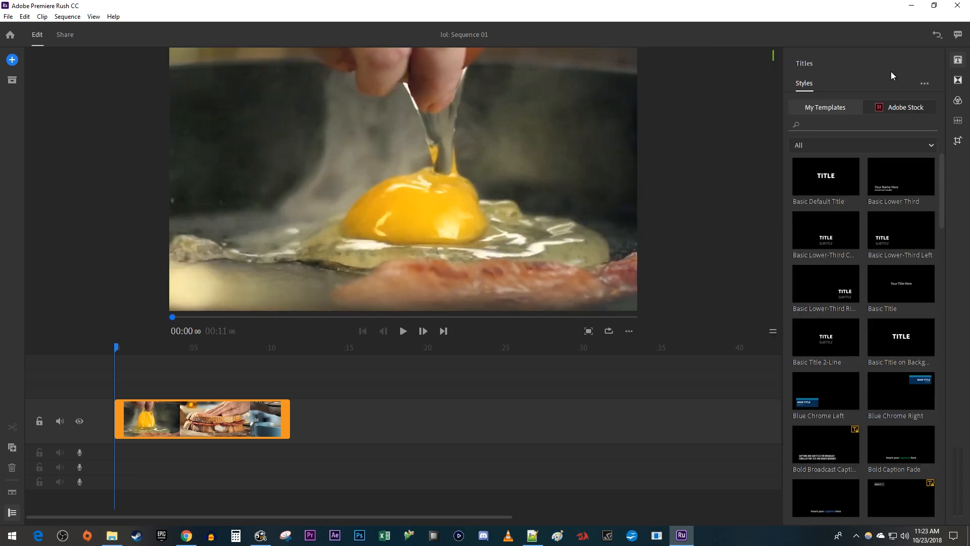
# Search styles for 'credits' and add the 10 Name Credit Roll after the clip, accepting the font substitution.
pyautogui.click(903, 107)
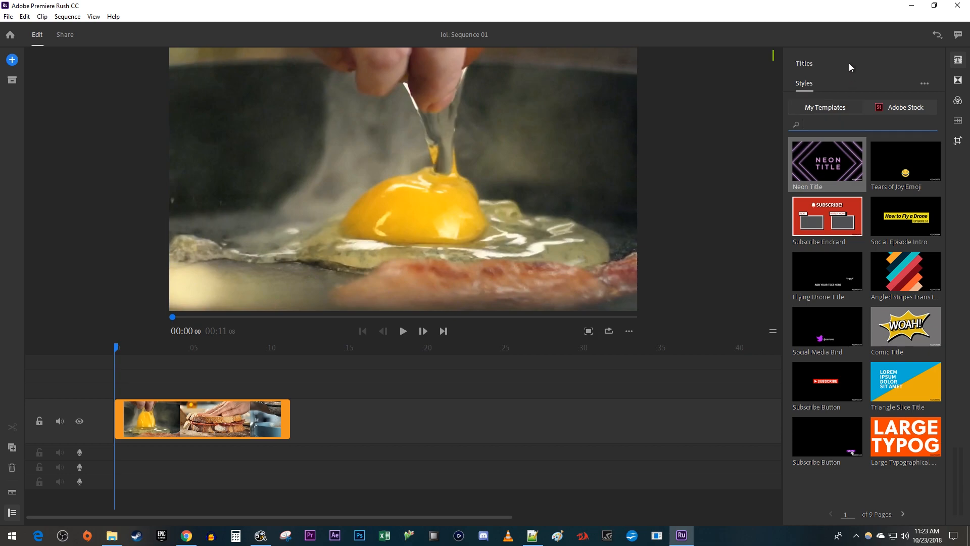
pyautogui.write('credits')
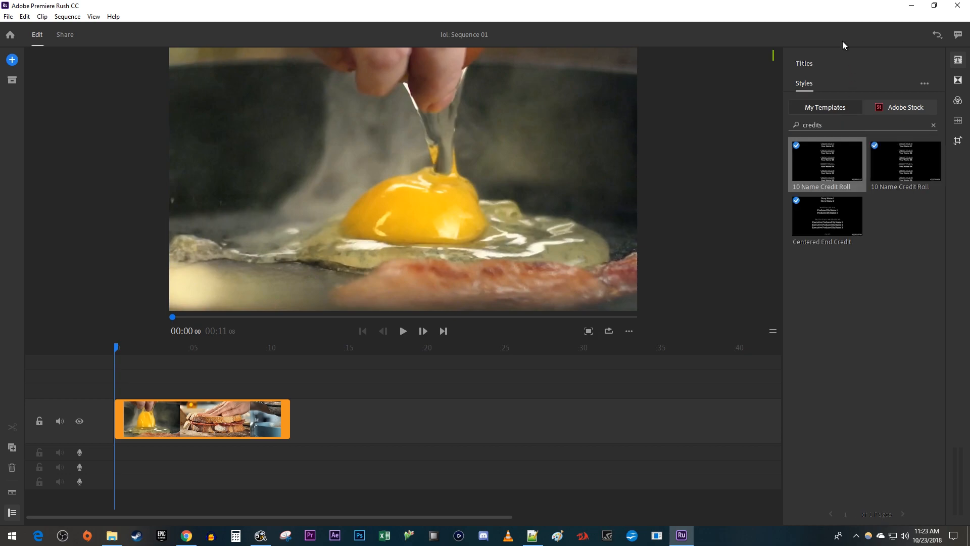
pyautogui.moveTo(827, 162)
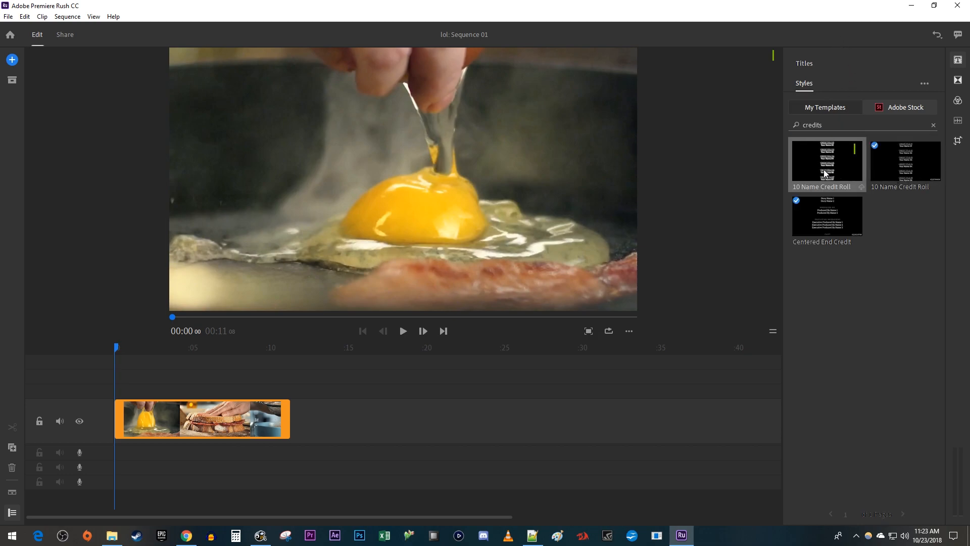
pyautogui.doubleClick(828, 160)
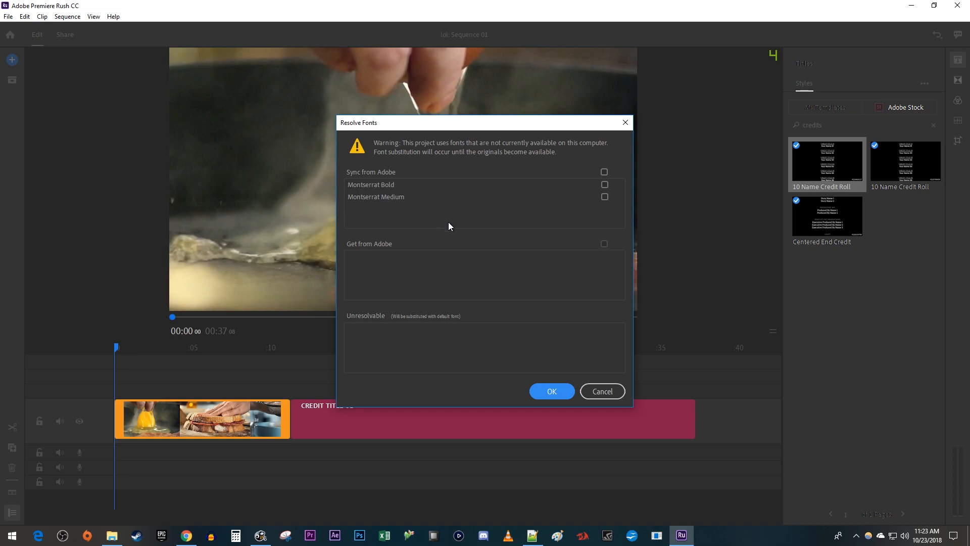
pyautogui.click(551, 391)
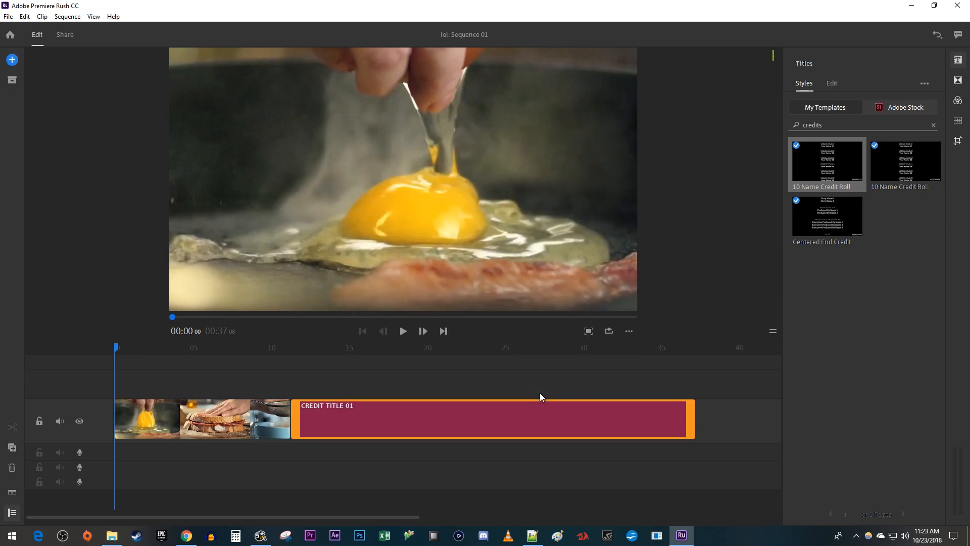
# Replace CREDIT TITLE 01 with 'Director' and enlarge its text slightly.
pyautogui.click(192, 346)
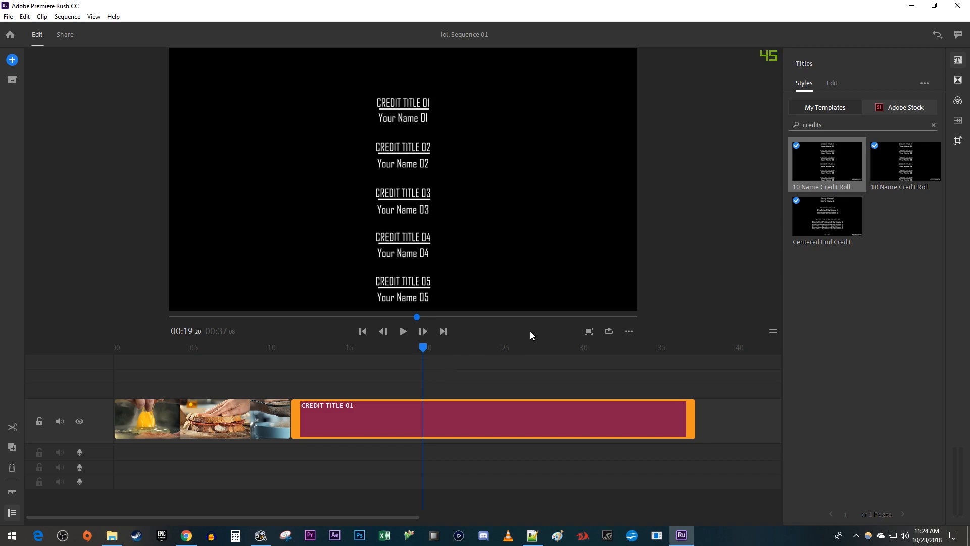
pyautogui.click(832, 83)
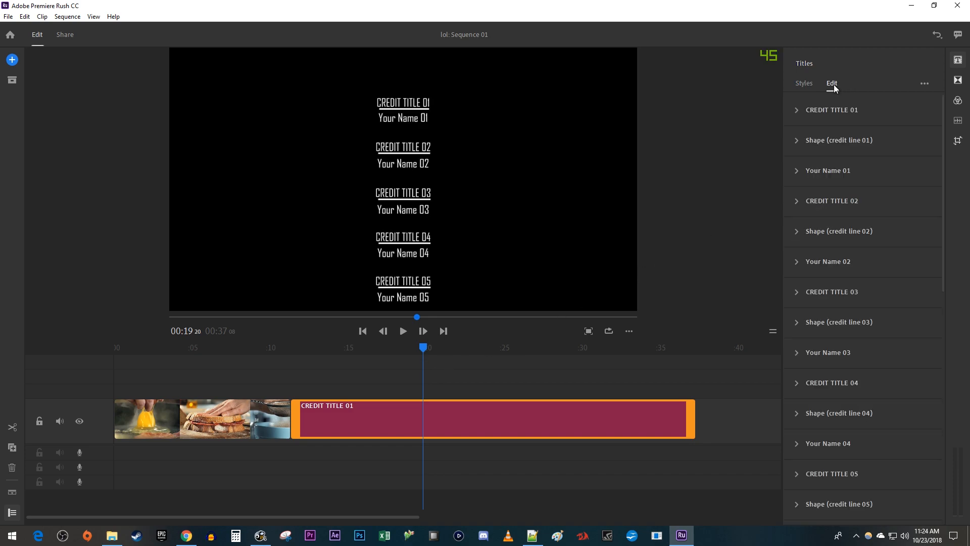
pyautogui.moveTo(916, 162)
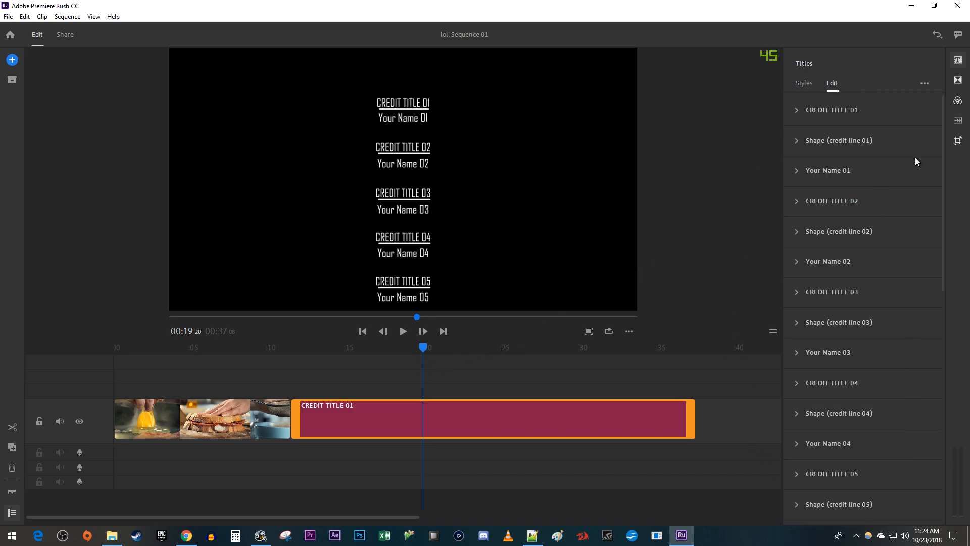
pyautogui.moveTo(875, 205)
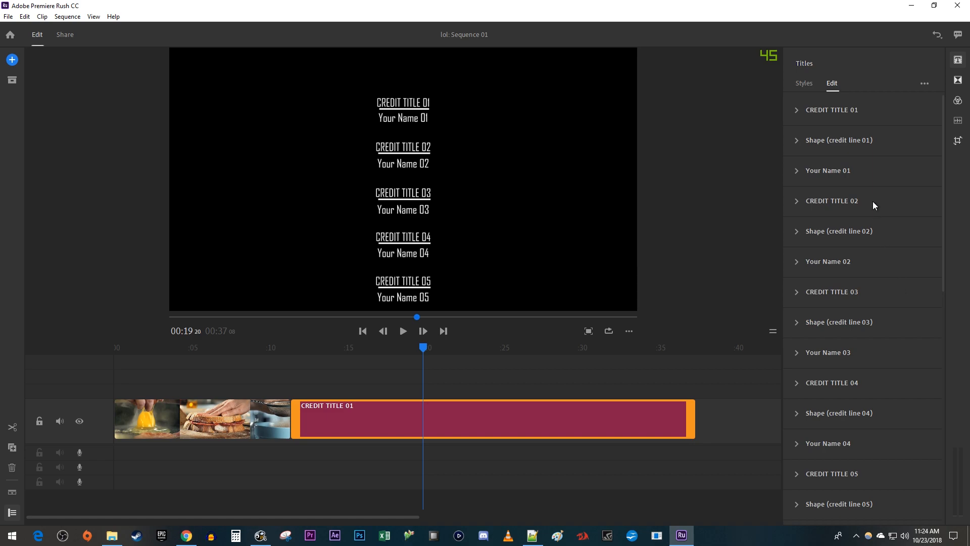
pyautogui.click(832, 109)
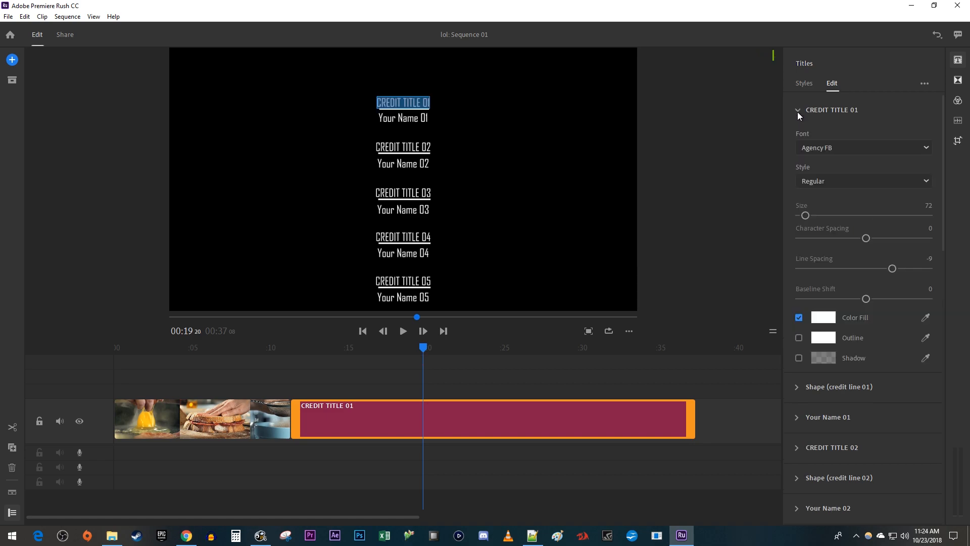
pyautogui.write('Director')
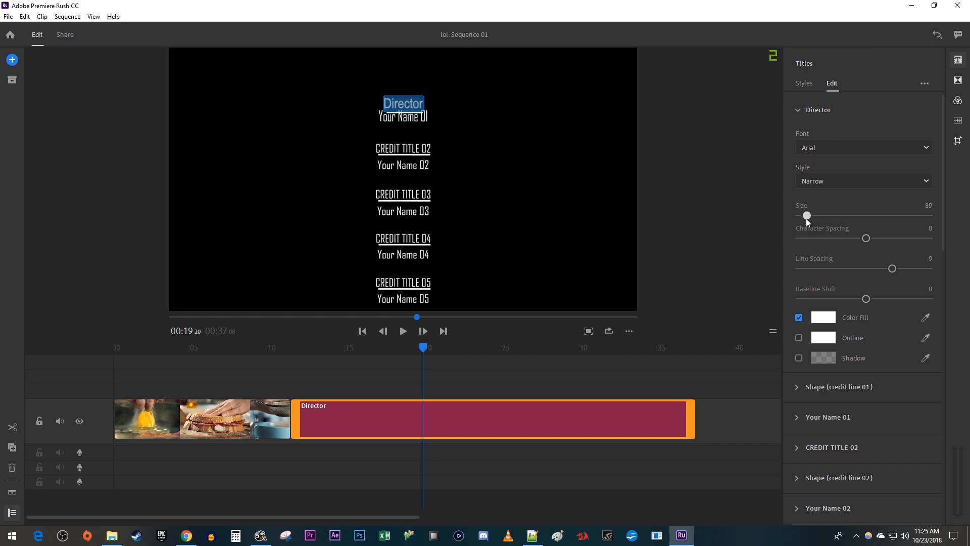
pyautogui.moveTo(806, 215); pyautogui.dragTo(805, 216)
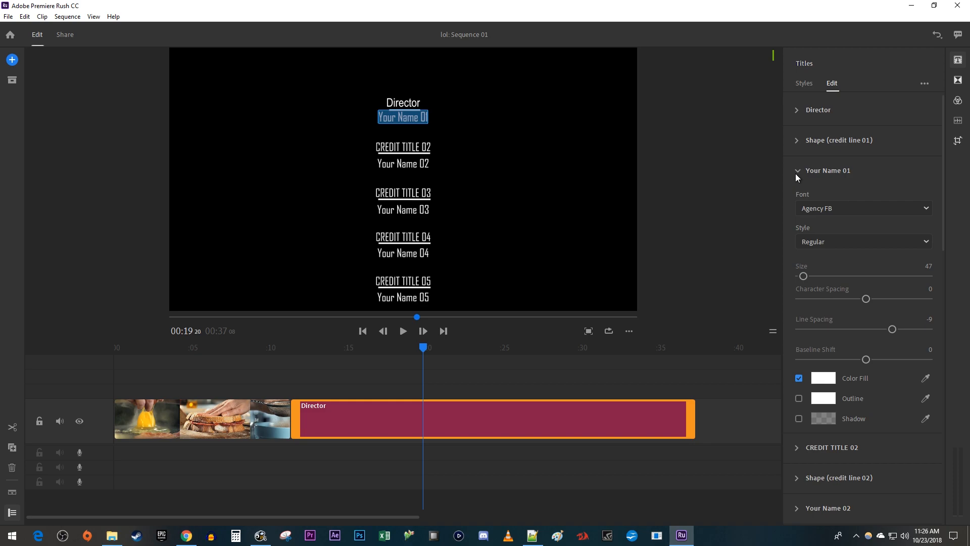
# Replace Your Name 01 with 'Brandon L'.
pyautogui.write('Brandon L')
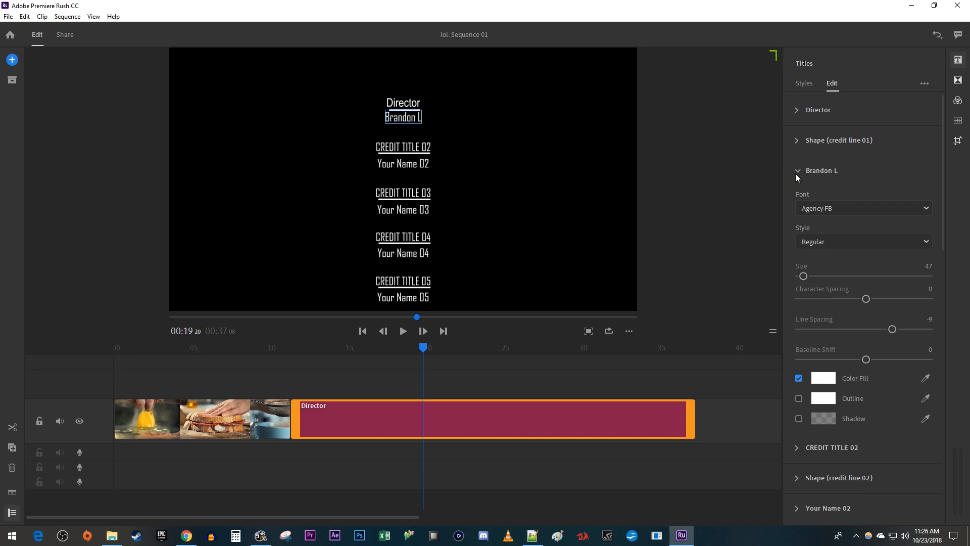
pyautogui.click(798, 170)
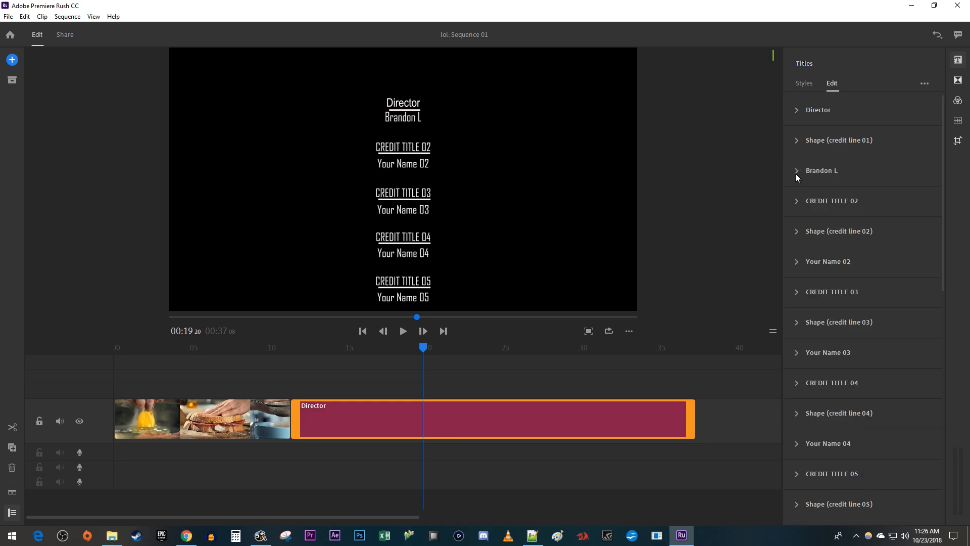
pyautogui.moveTo(506, 345)
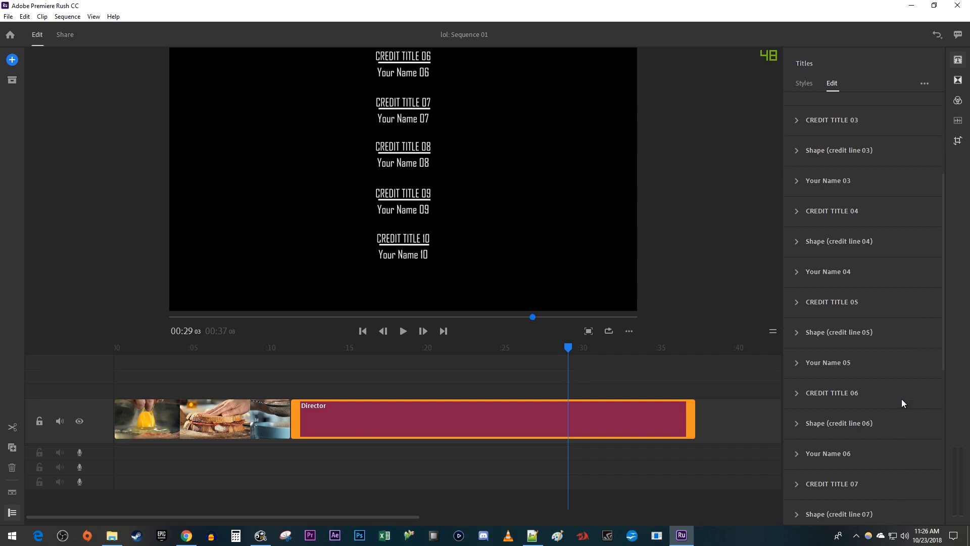
# Blank credit entries 8 through 10 and trim the credits clip to end near 20 seconds.
pyautogui.scroll(-3)
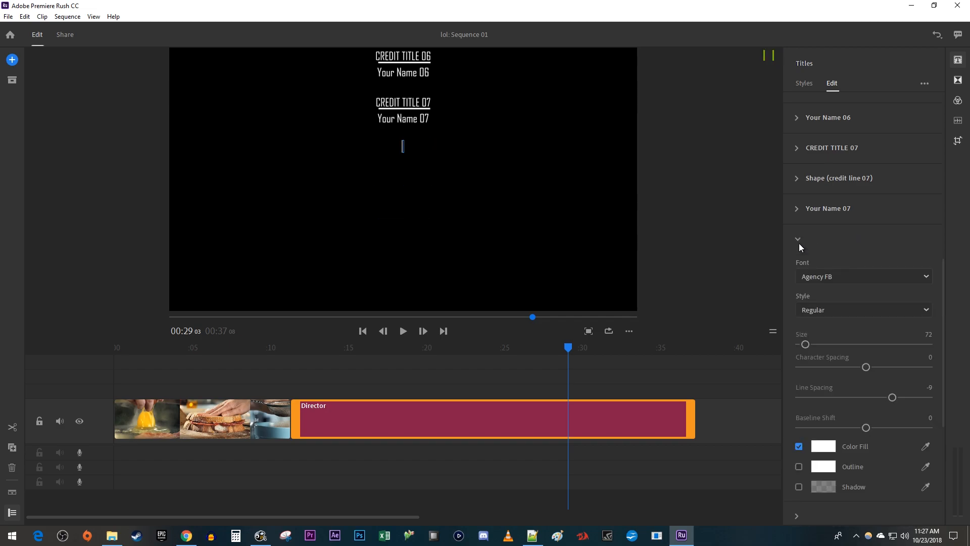
pyautogui.click(405, 346)
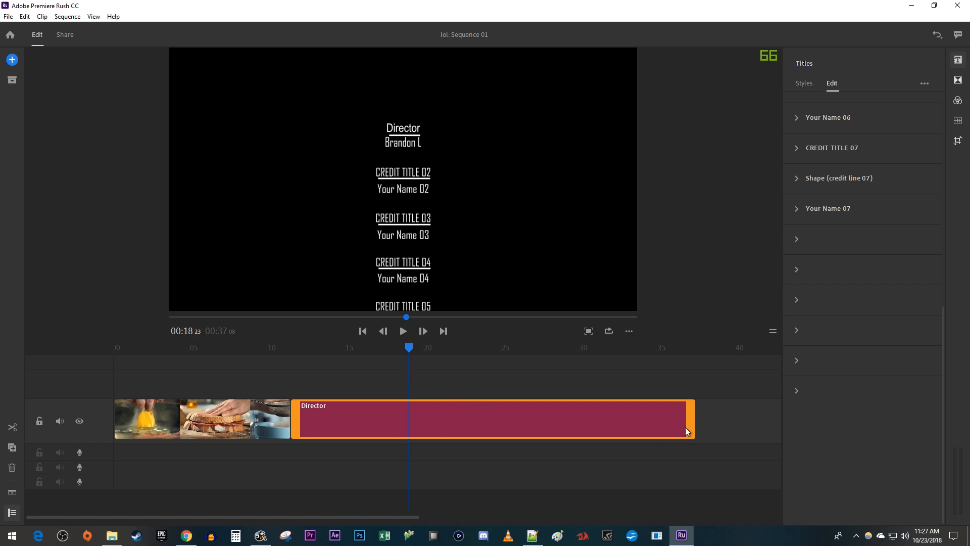
pyautogui.moveTo(691, 432); pyautogui.dragTo(421, 420)
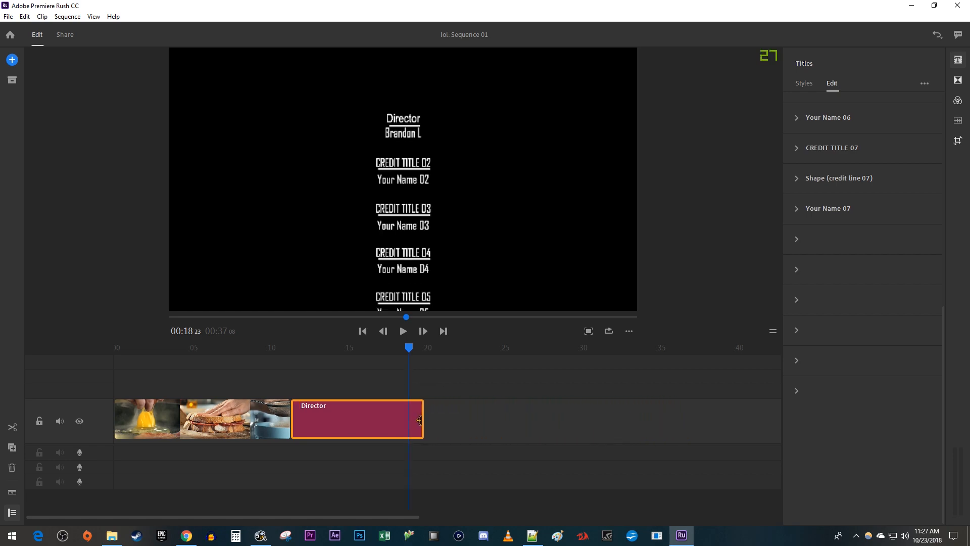